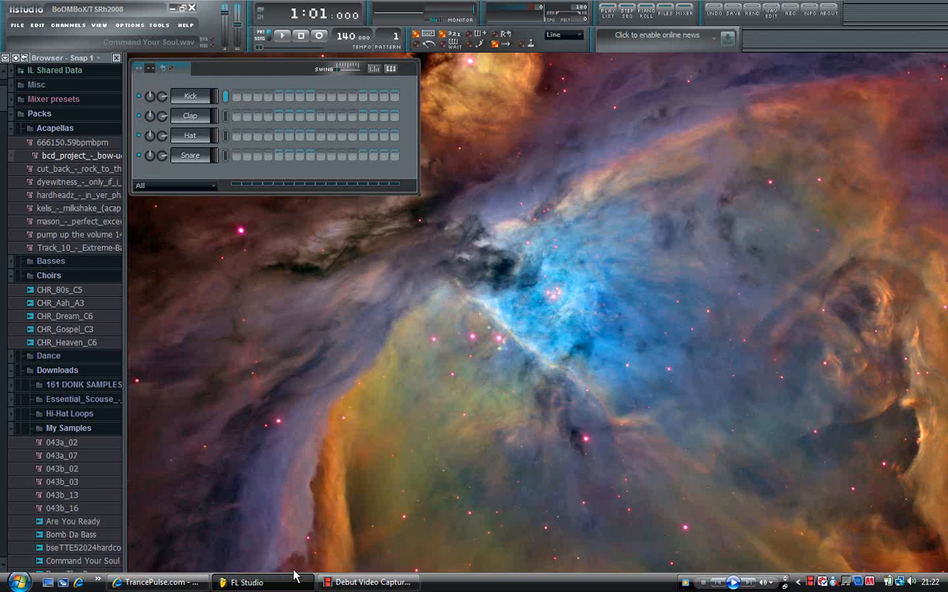
{"action": "mouse_move", "coordinate": [329, 409]}
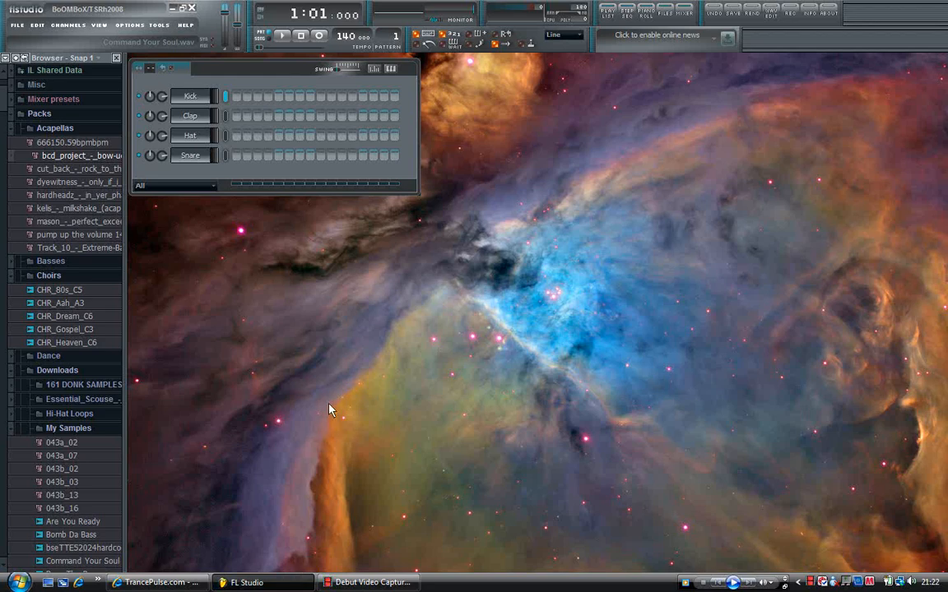
{"action": "mouse_move", "coordinate": [378, 283]}
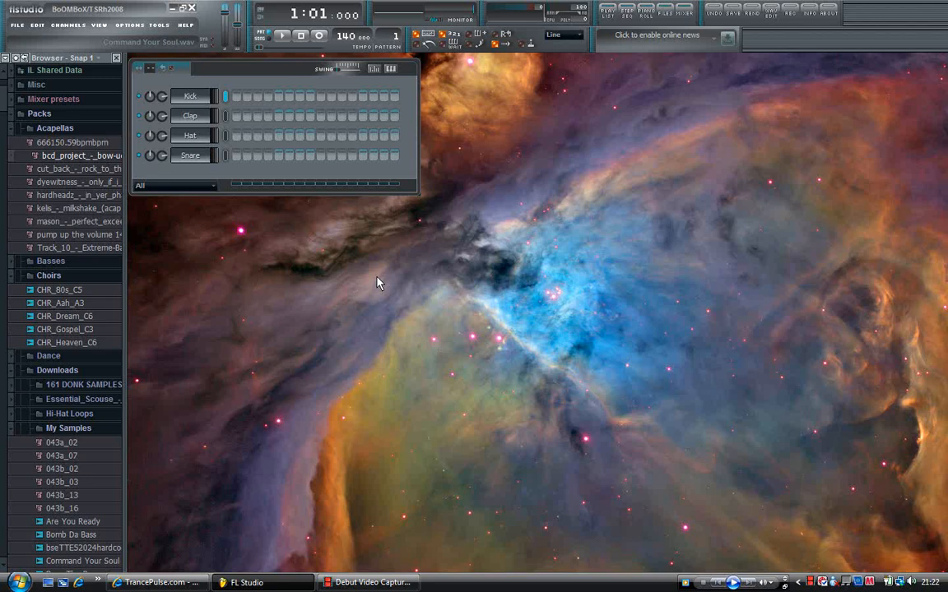
{"action": "mouse_move", "coordinate": [399, 224]}
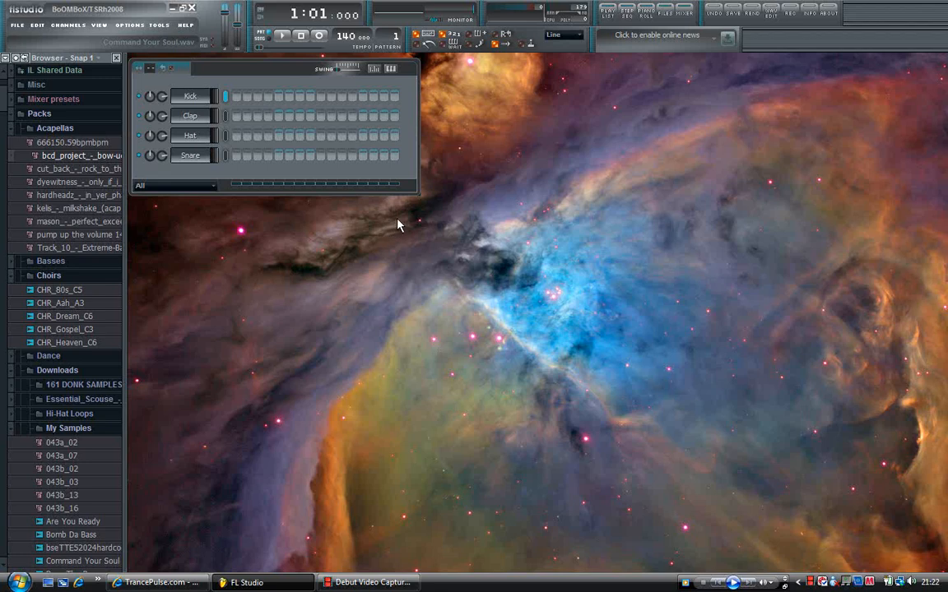
{"action": "mouse_move", "coordinate": [456, 189]}
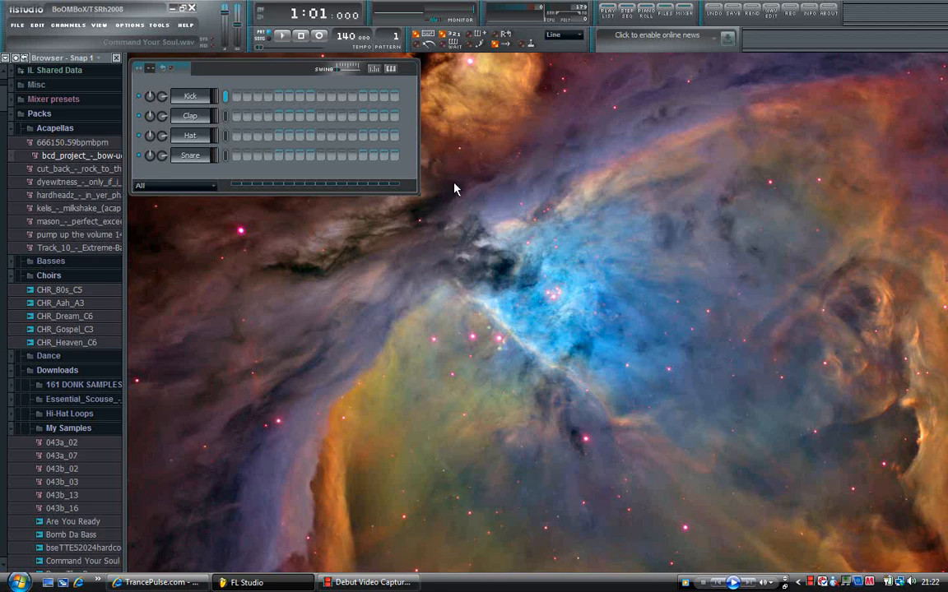
{"action": "mouse_move", "coordinate": [441, 200]}
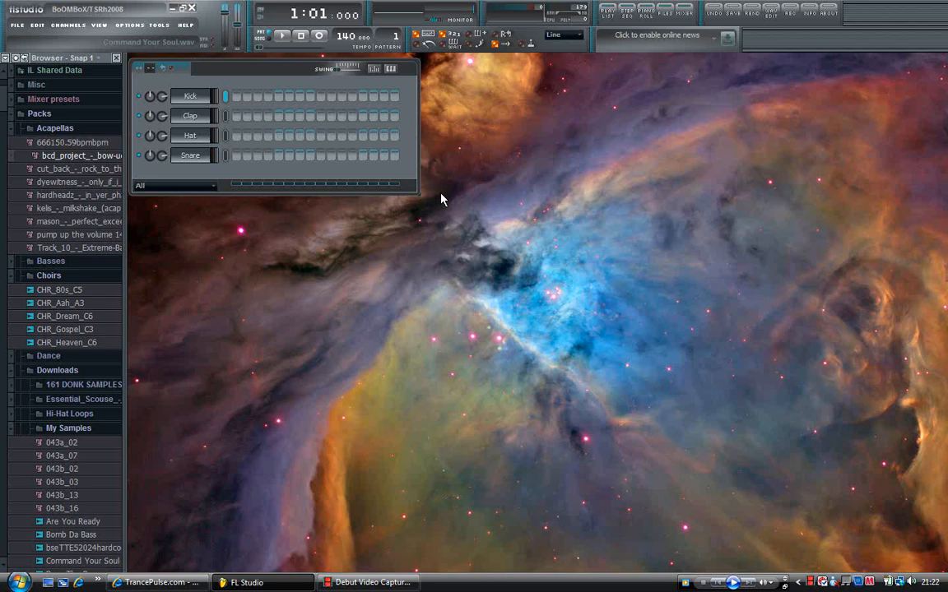
{"action": "mouse_move", "coordinate": [397, 241]}
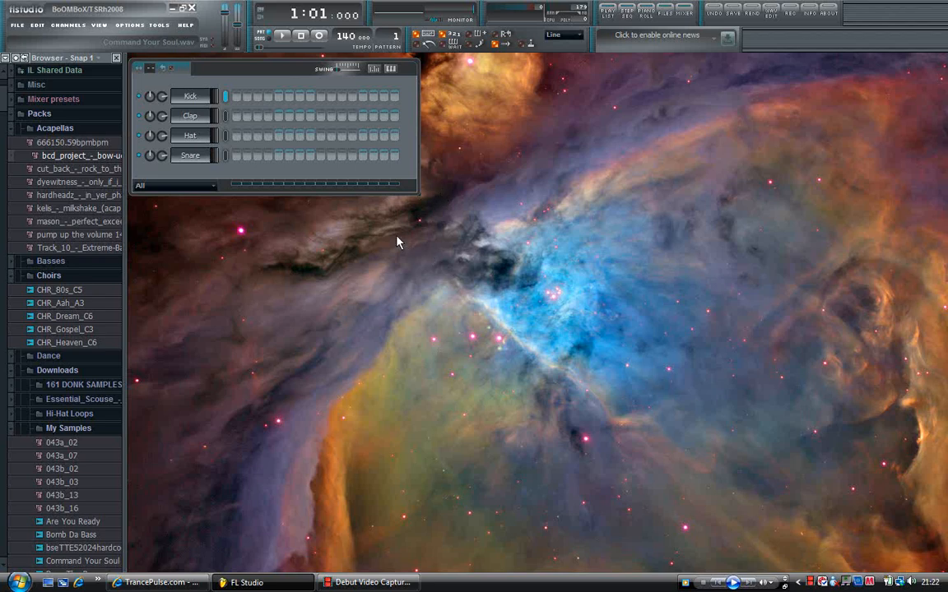
{"action": "mouse_move", "coordinate": [309, 301]}
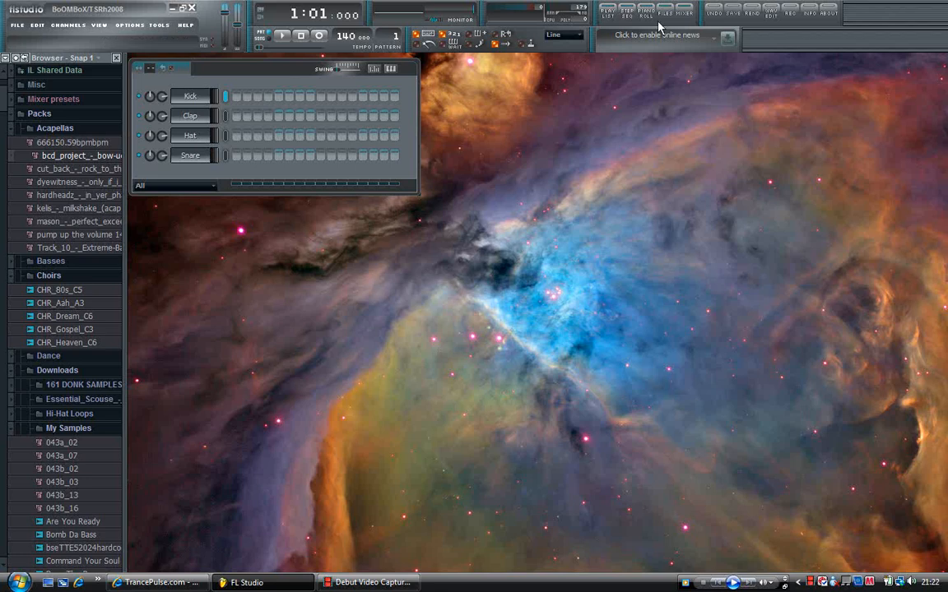
Bring up the Mixer to load Edison and the acapella on Insert 1
{"action": "left_click", "coordinate": [682, 10]}
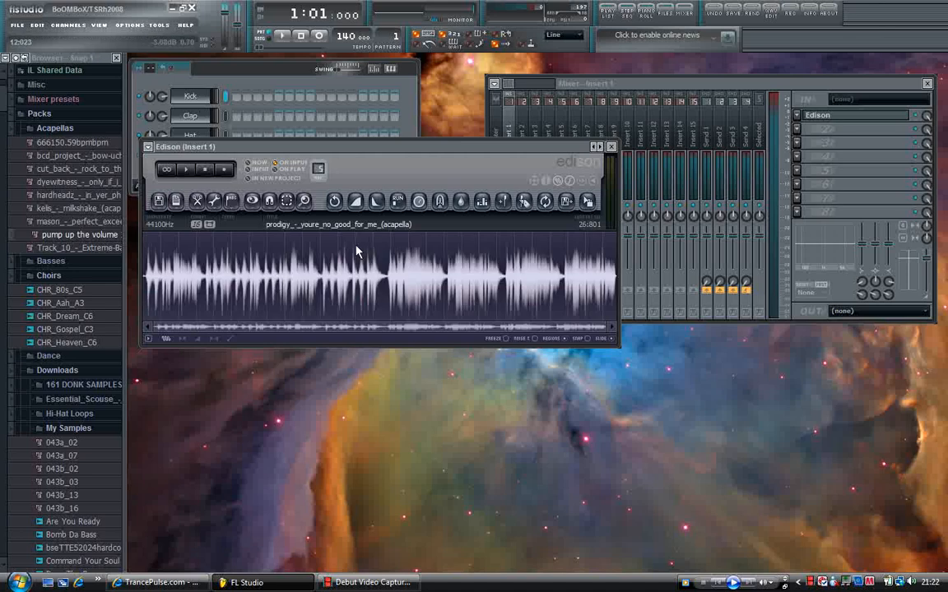
{"action": "mouse_move", "coordinate": [358, 278]}
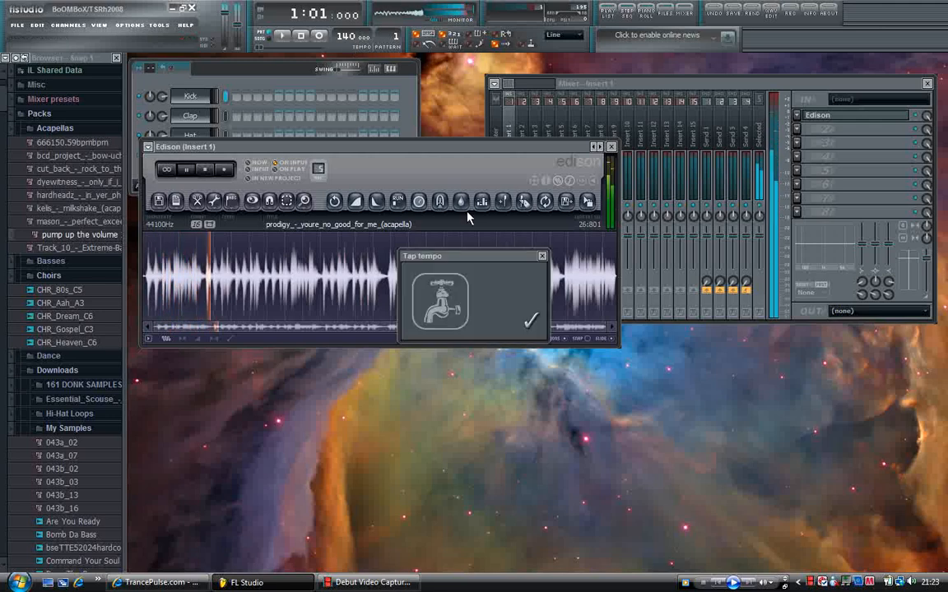
Tap along with the acapella until the tempo reads 145 BPM, then close Tap tempo
{"action": "left_click", "coordinate": [440, 300]}
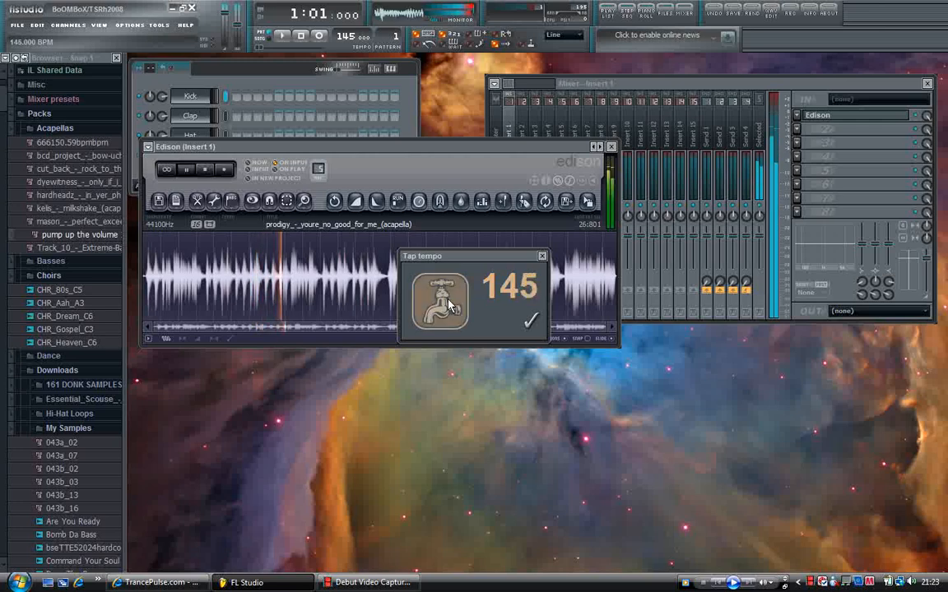
{"action": "left_click", "coordinate": [438, 298]}
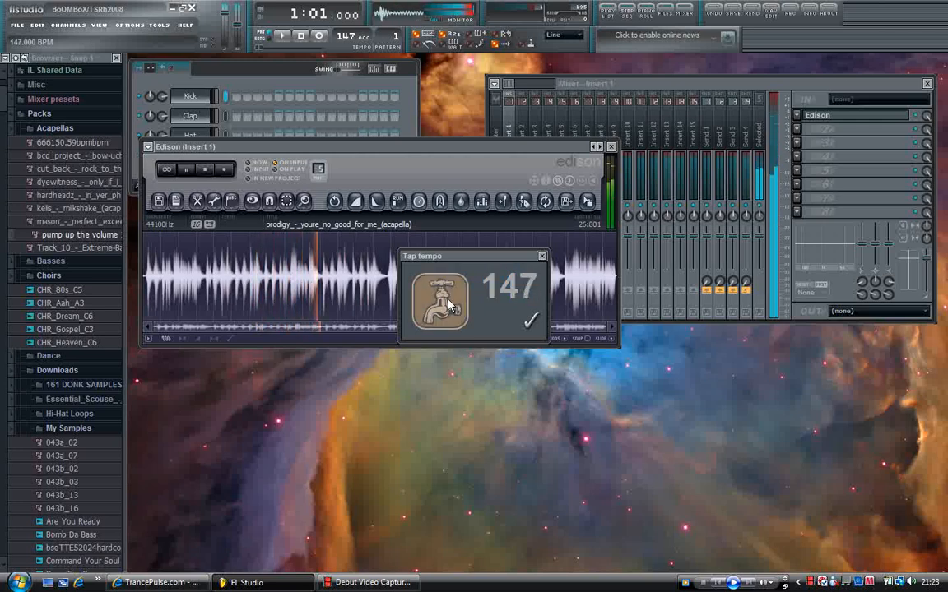
{"action": "left_click", "coordinate": [438, 298]}
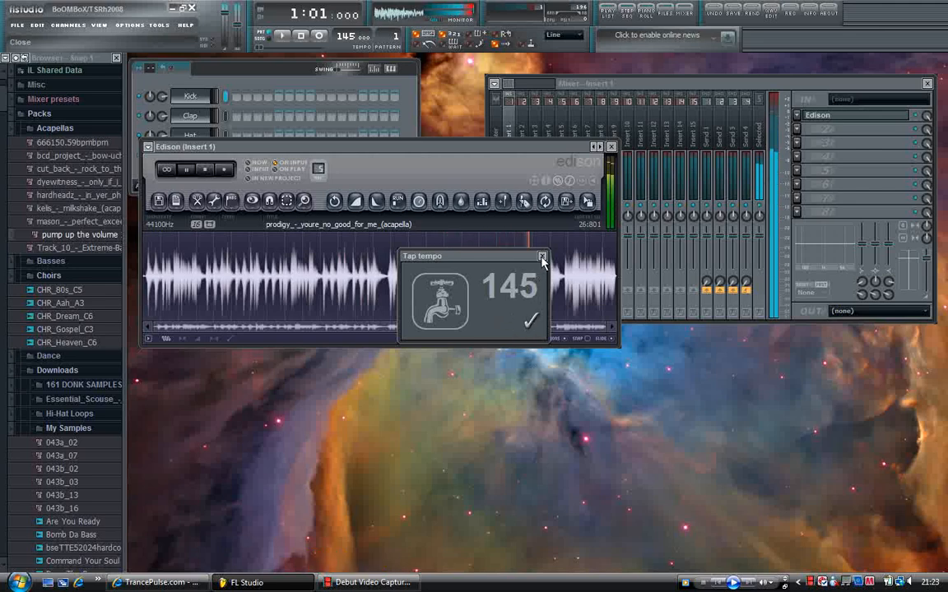
{"action": "left_click", "coordinate": [542, 256]}
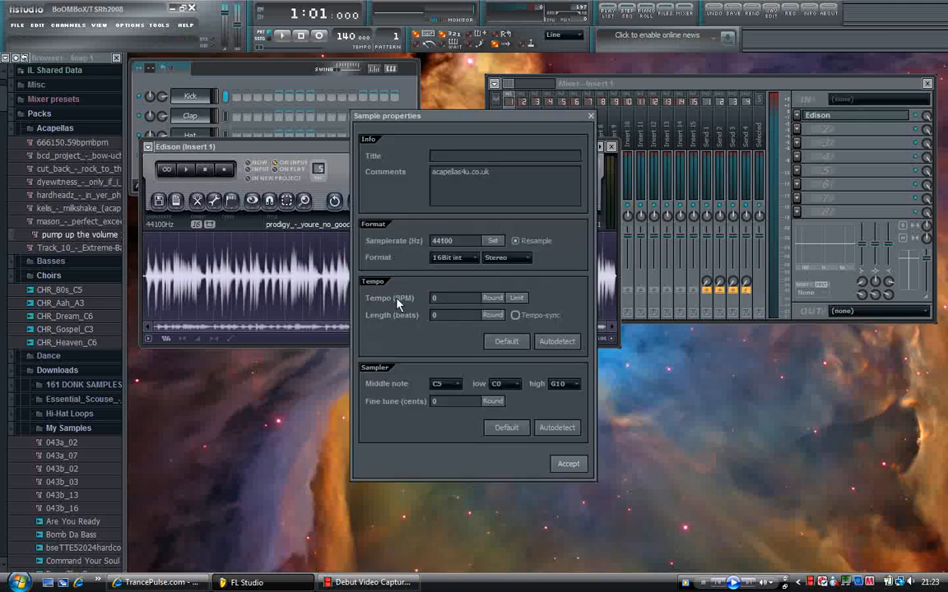
Give the acapella sample a 145 BPM tempo and send it to the playlist
{"action": "left_click", "coordinate": [456, 298]}
{"action": "type", "text": "145"}
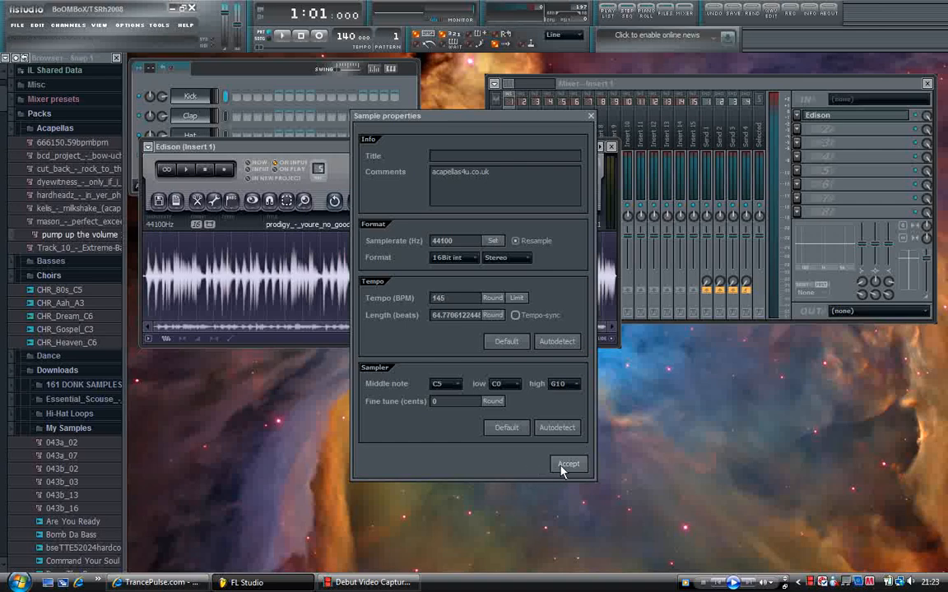
{"action": "left_click", "coordinate": [567, 464]}
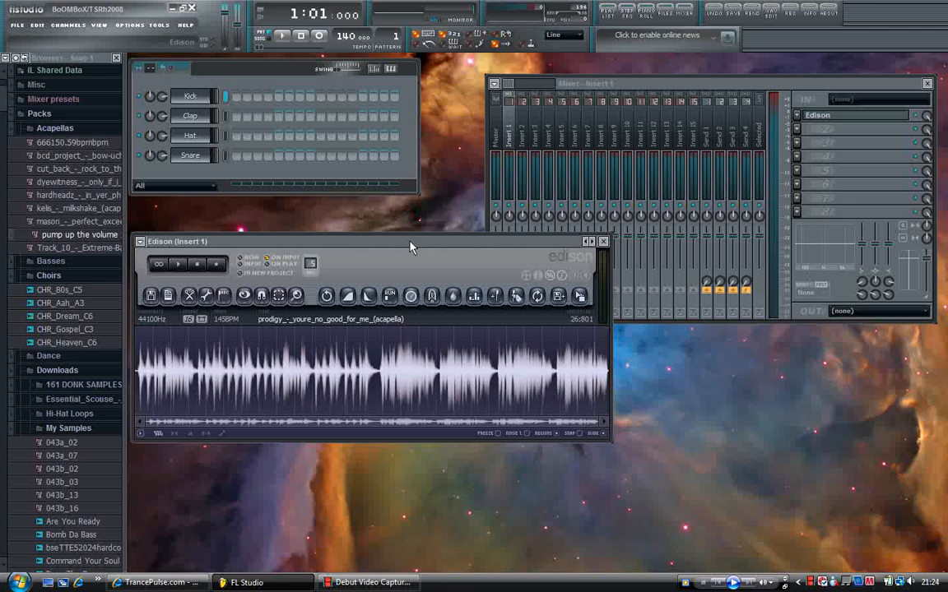
{"action": "left_click", "coordinate": [609, 11]}
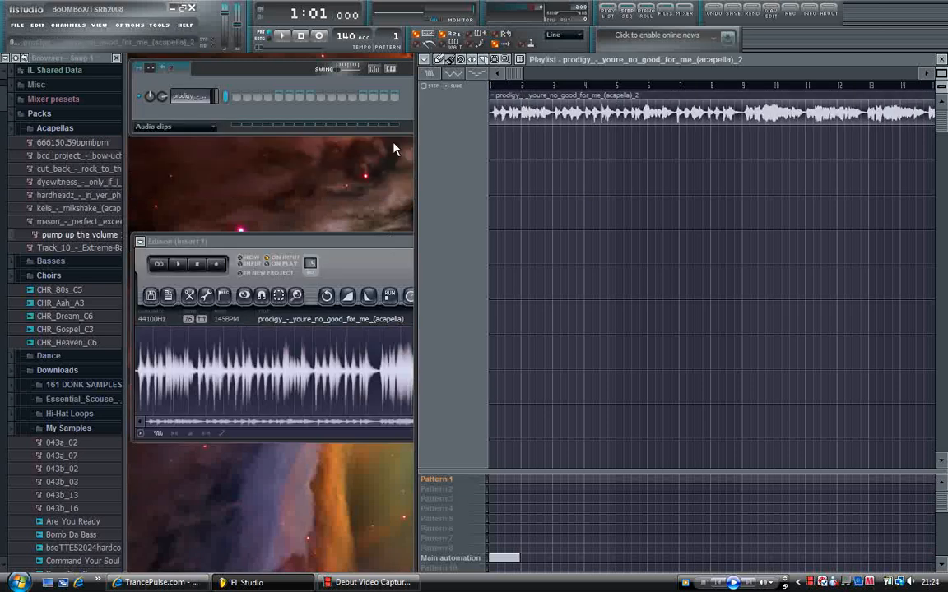
Select the acapella's channel created from the playlist clip
{"action": "left_click", "coordinate": [192, 97]}
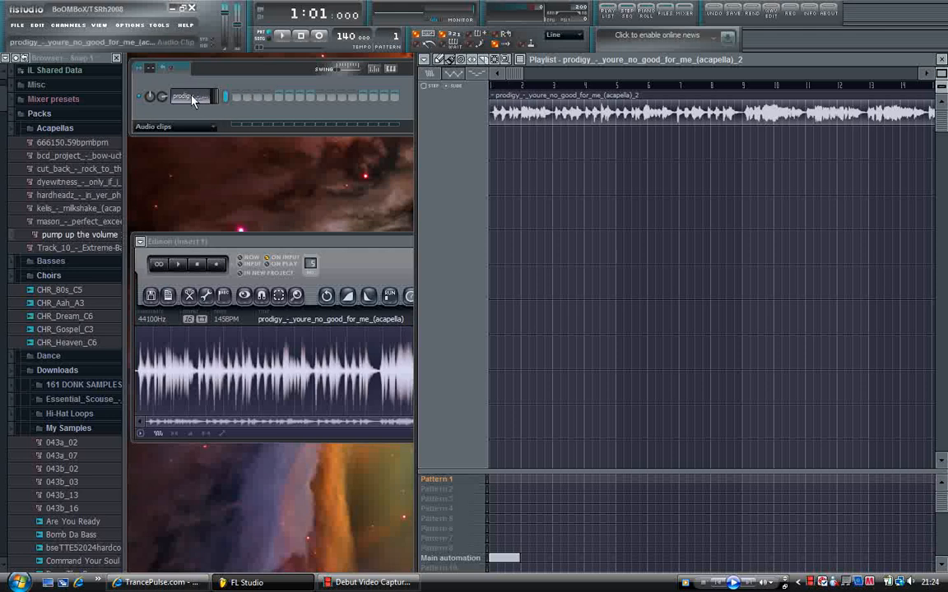
Switch the acapella channel's time stretching mode from Resample to Pro default
{"action": "left_click", "coordinate": [192, 96]}
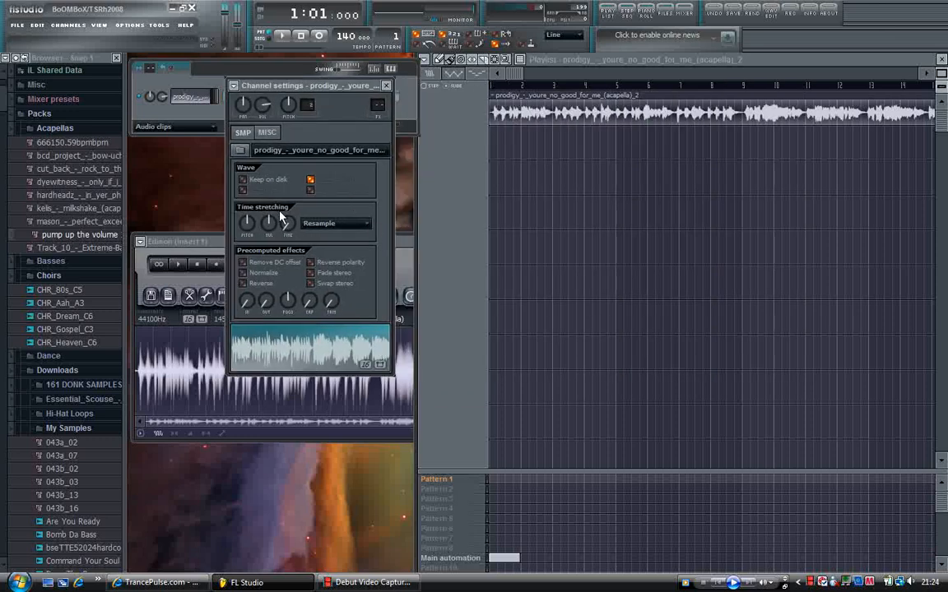
{"action": "mouse_move", "coordinate": [301, 236]}
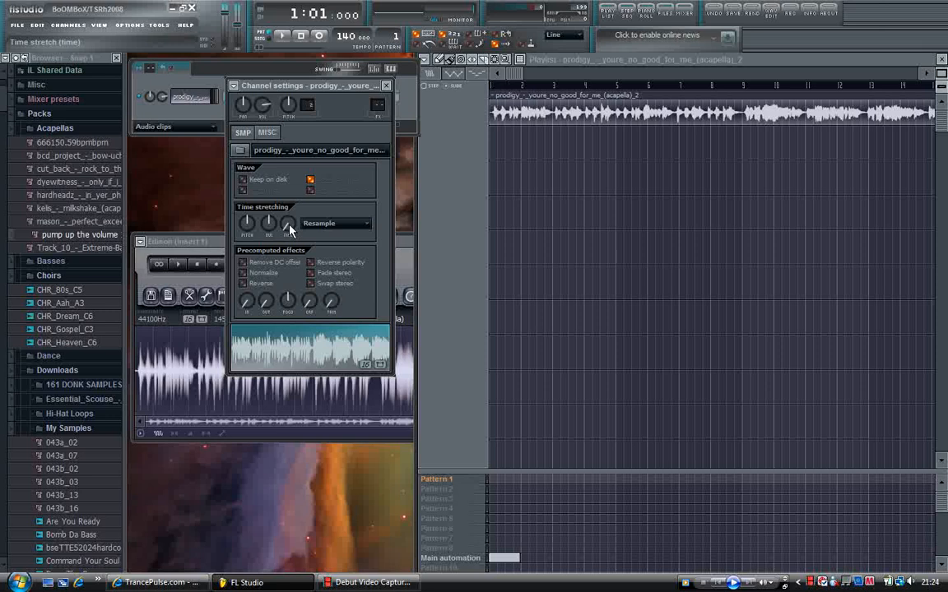
{"action": "mouse_move", "coordinate": [311, 253]}
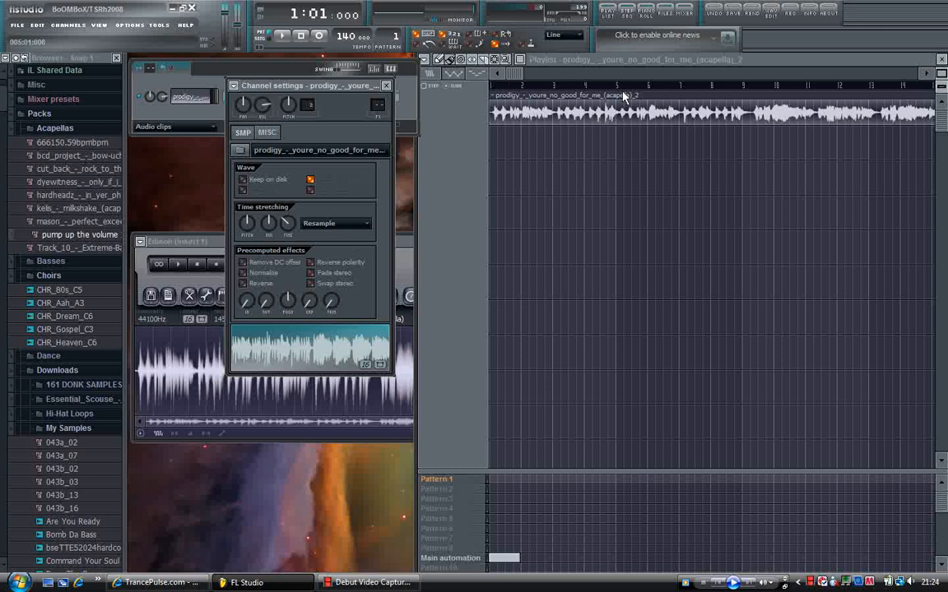
{"action": "mouse_move", "coordinate": [644, 130]}
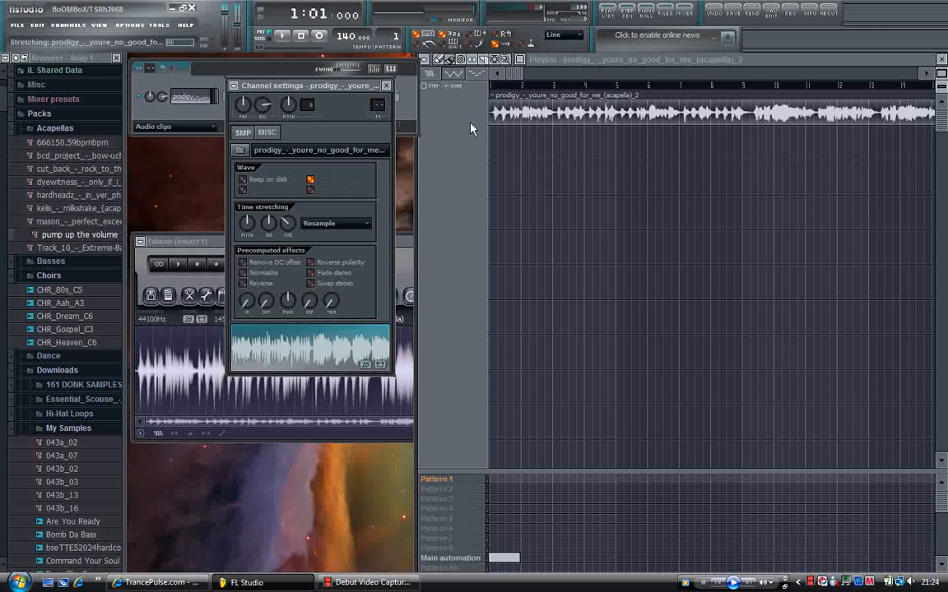
{"action": "mouse_move", "coordinate": [538, 129]}
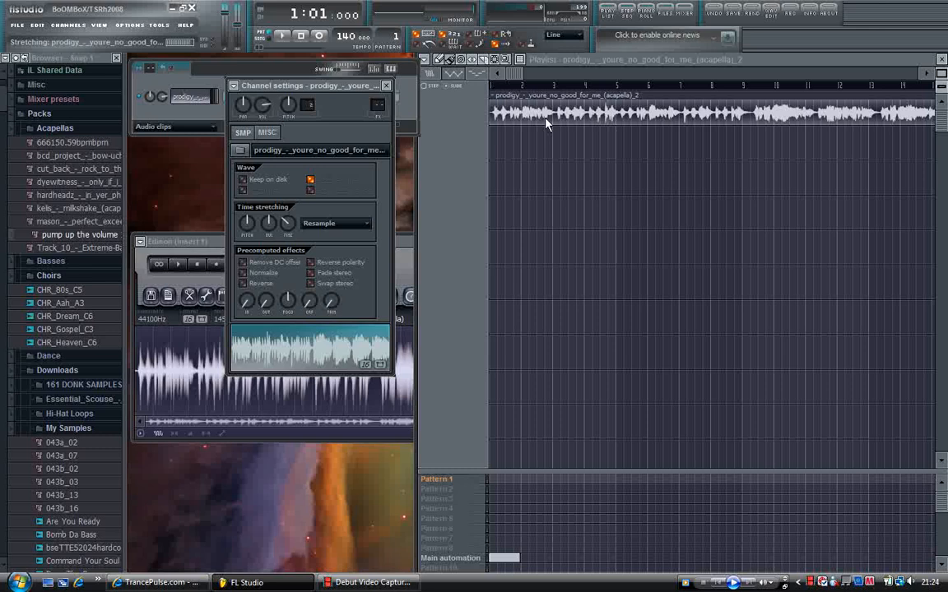
{"action": "left_click", "coordinate": [336, 223]}
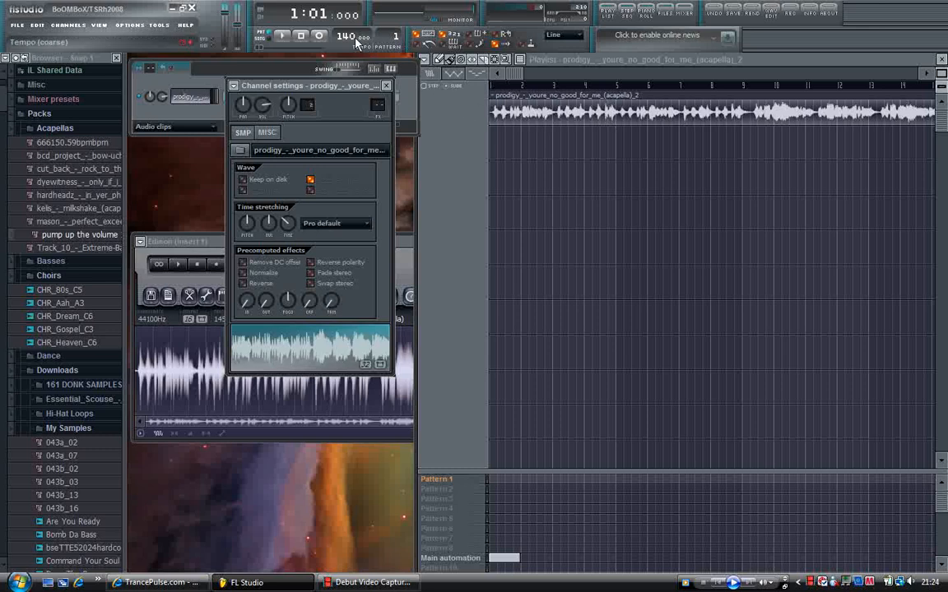
Raise the project tempo to 167 BPM and confirm restretching all channels
{"action": "left_click_drag", "start_coordinate": [350, 37], "coordinate": [350, 24]}
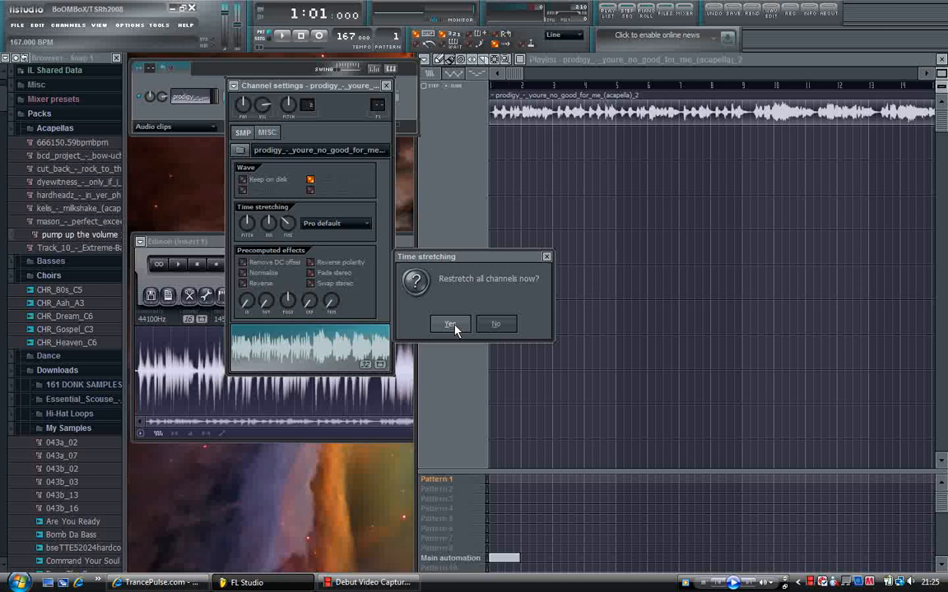
{"action": "left_click", "coordinate": [449, 323]}
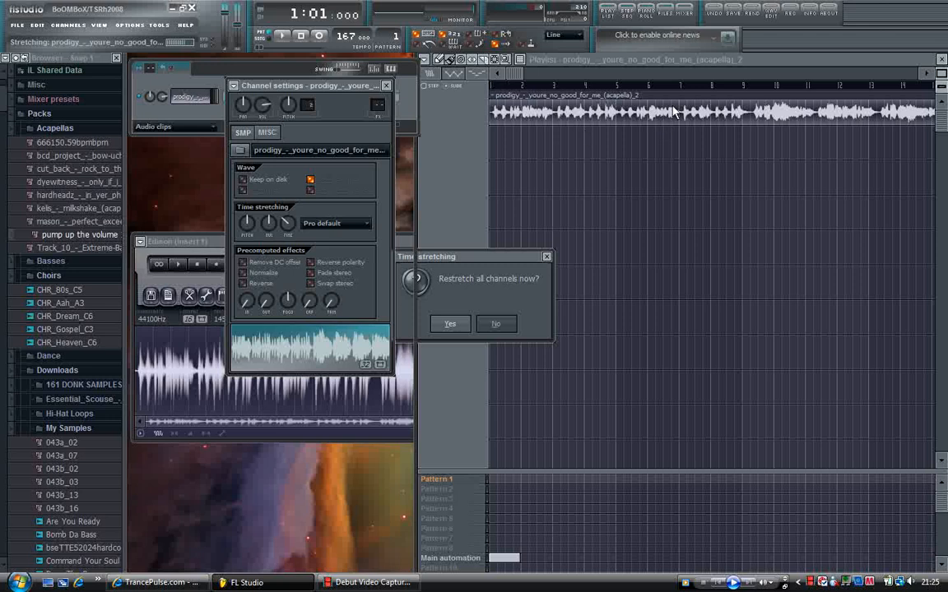
{"action": "left_click", "coordinate": [495, 323]}
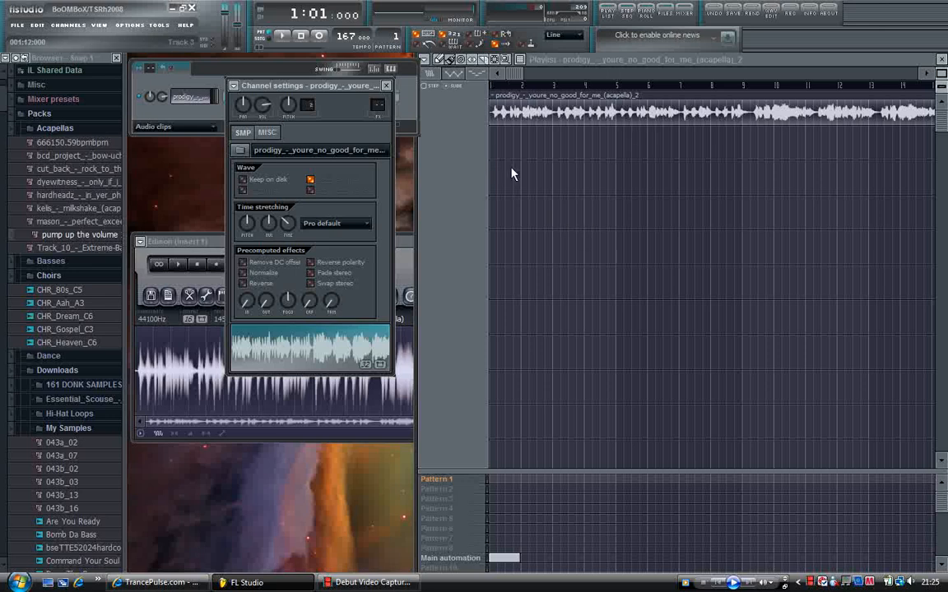
{"action": "mouse_move", "coordinate": [440, 162]}
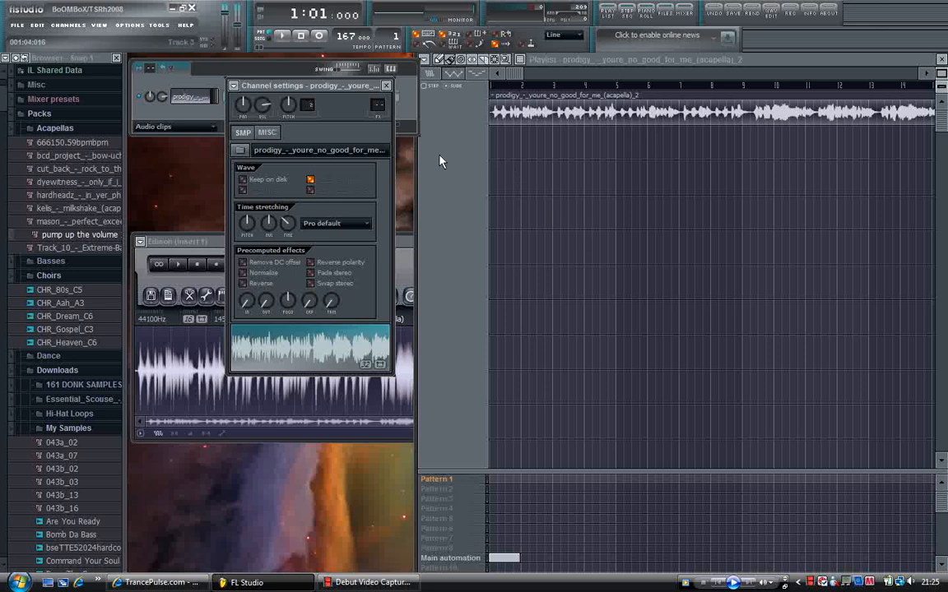